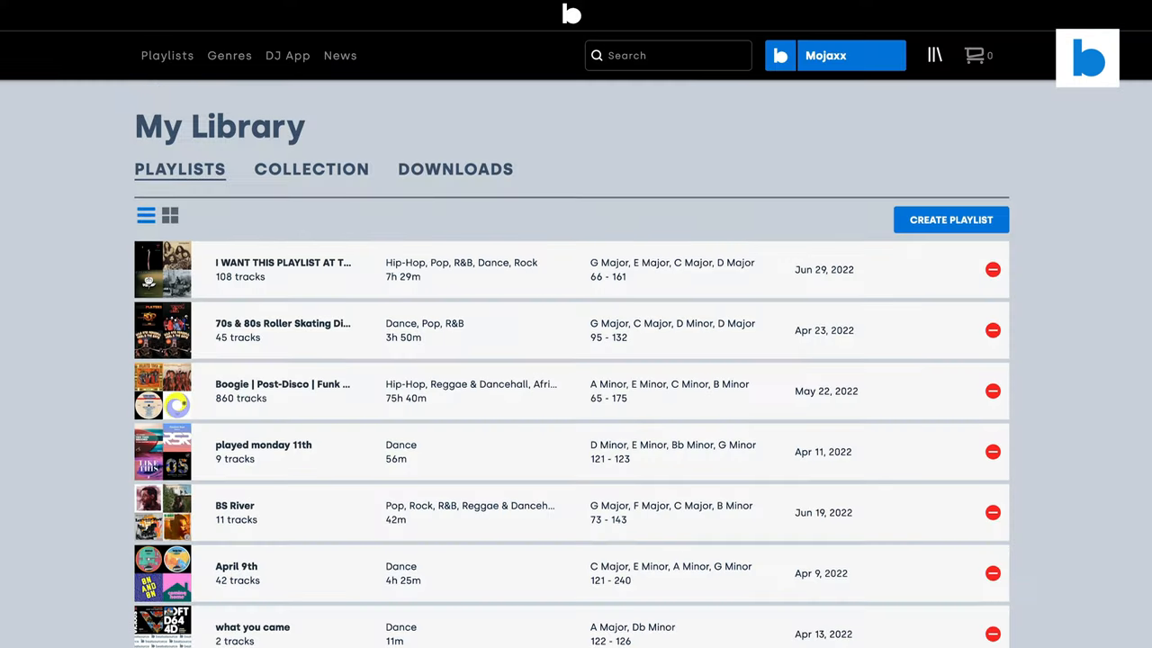
Load Mojaxx Jackin' & Disco House 2022, then Boogie, then I WANT THIS PLAYLIST AT THE TOP.
scroll("down", 3)
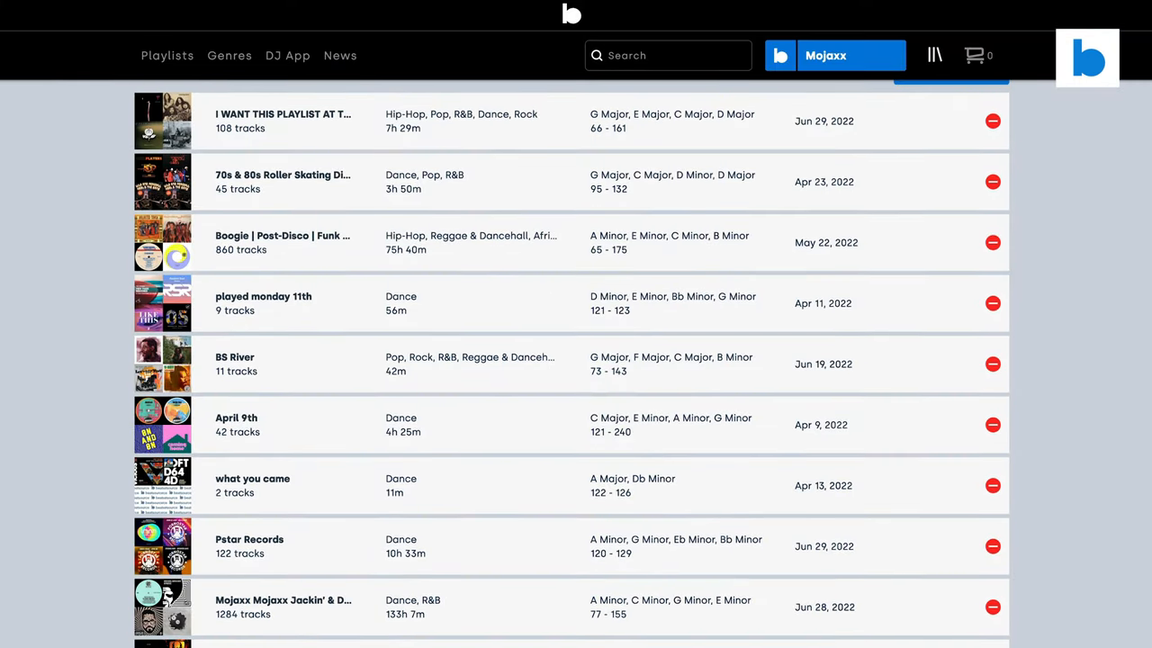
scroll("down", 3)
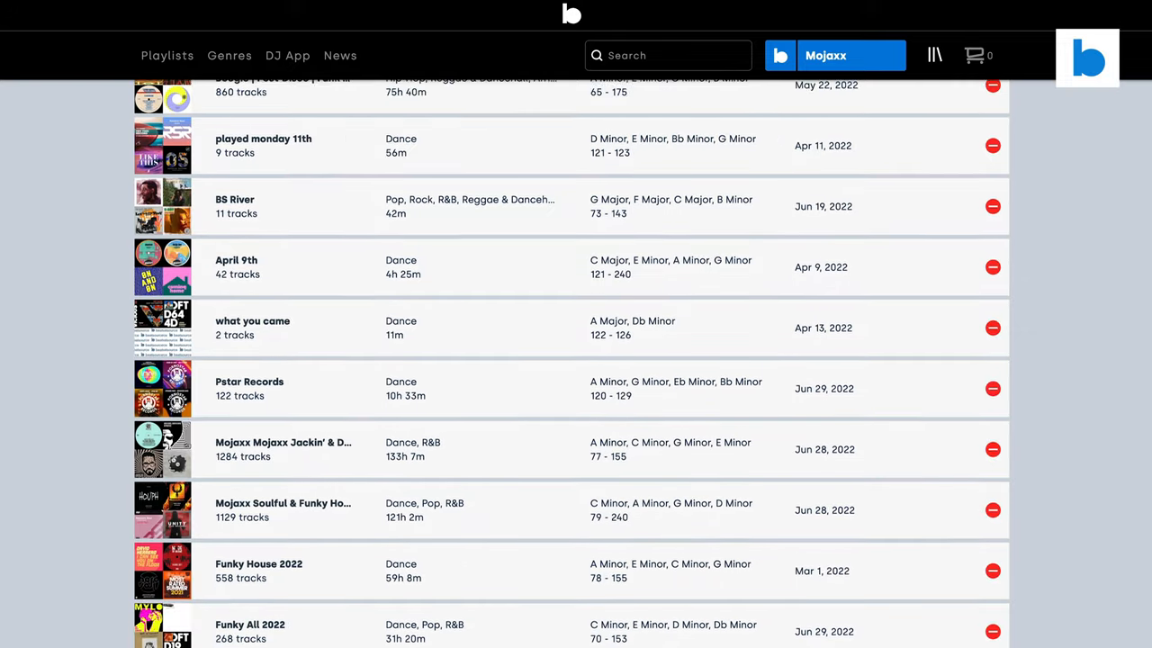
scroll("down", 3)
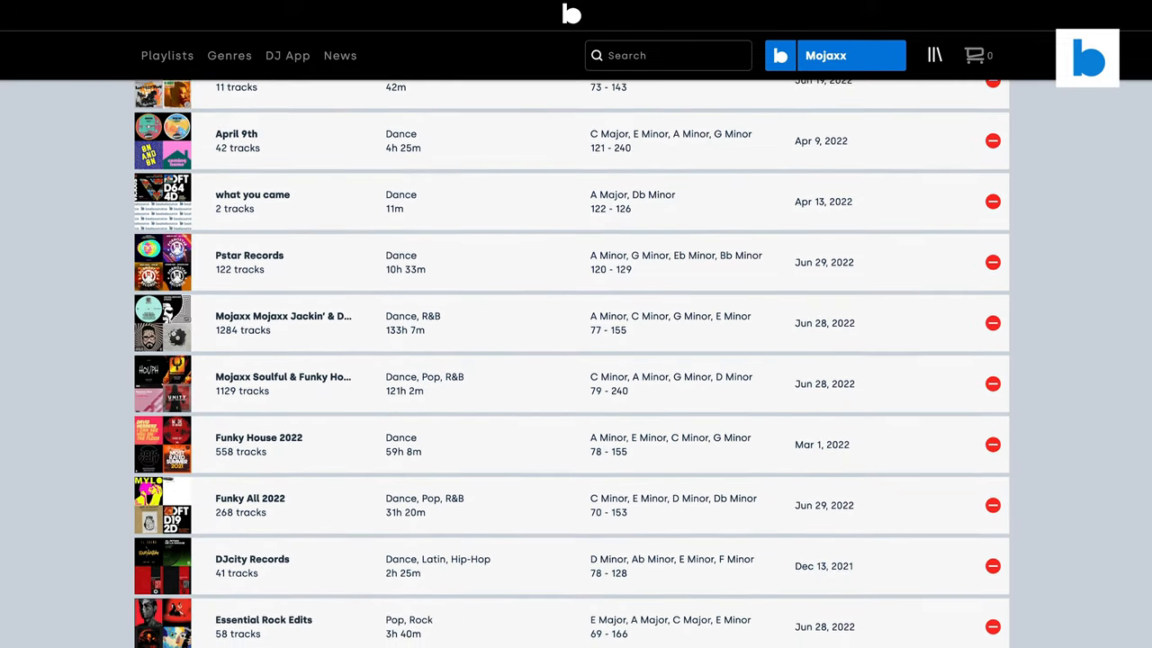
scroll("down", 3)
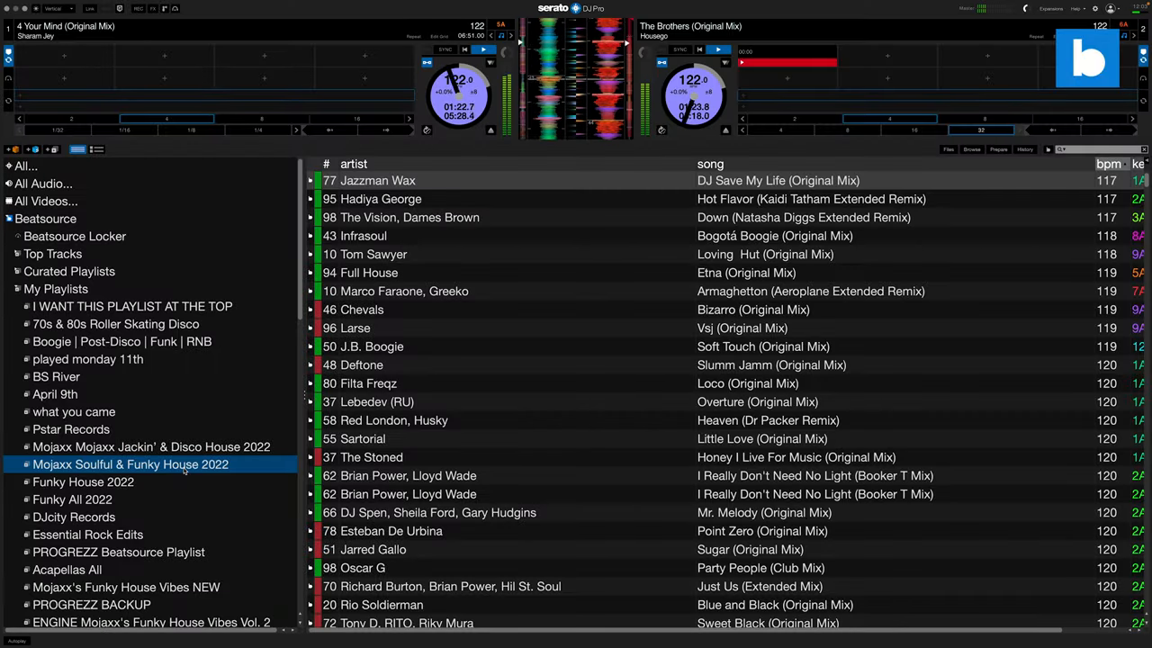
left_click(151, 446)
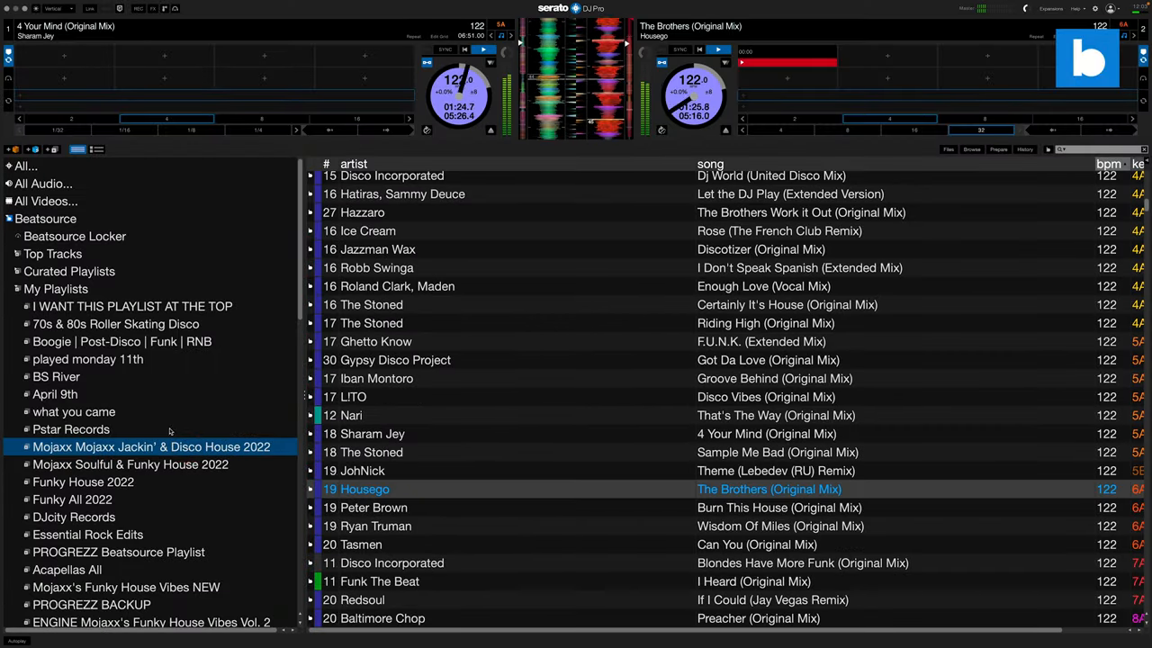
left_click(121, 341)
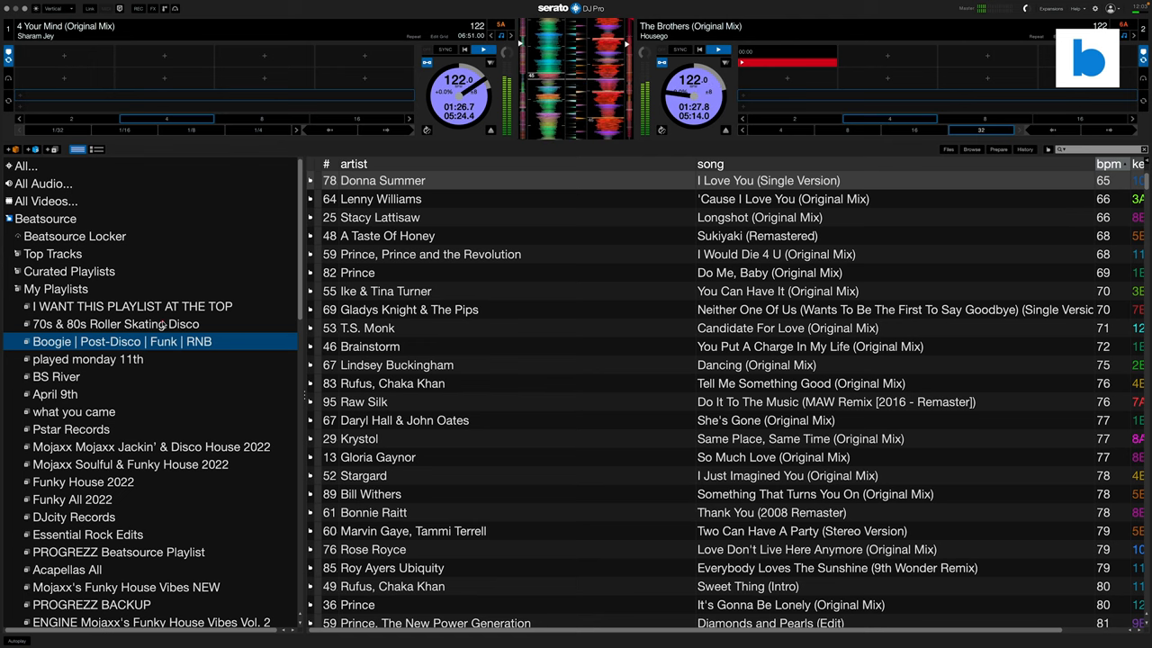
left_click(132, 306)
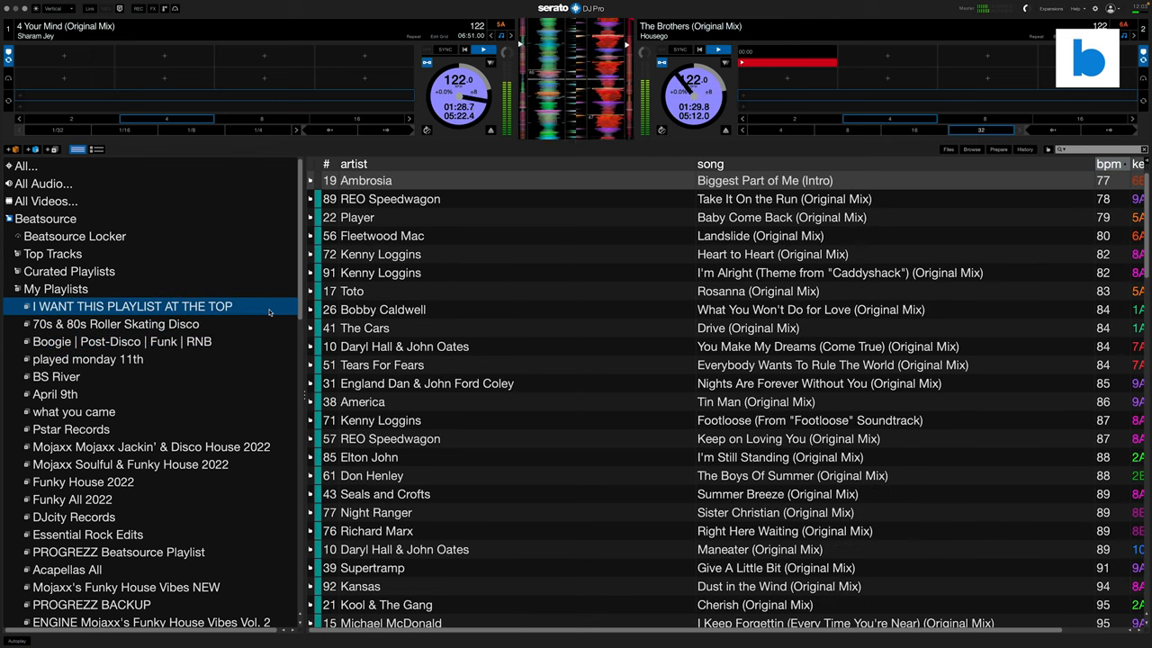